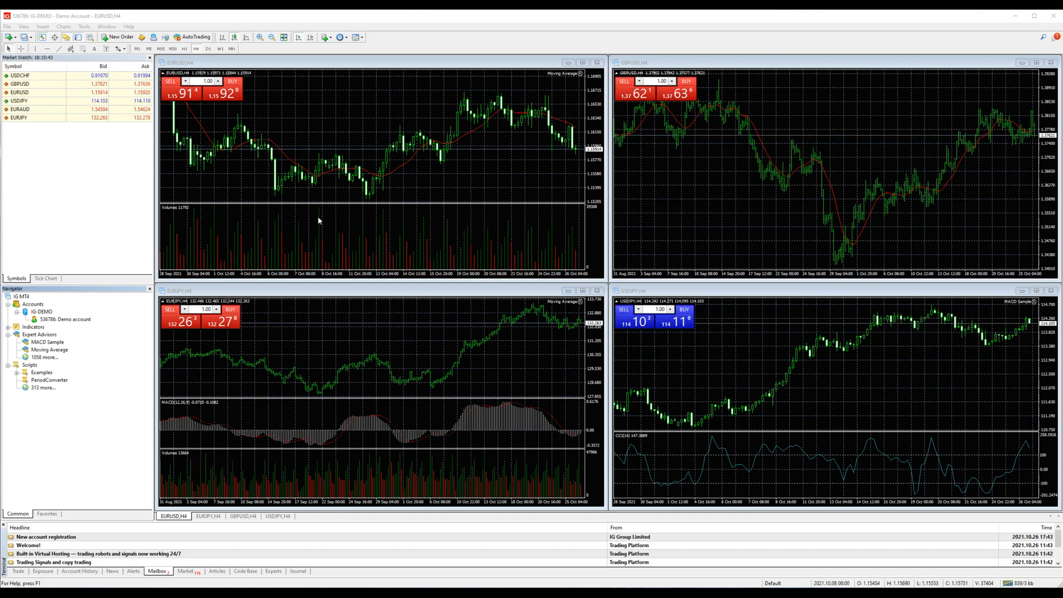
Change the EURUSD chart's timeframe from H4 to 15 Minutes (M15)
right_click(319, 220)
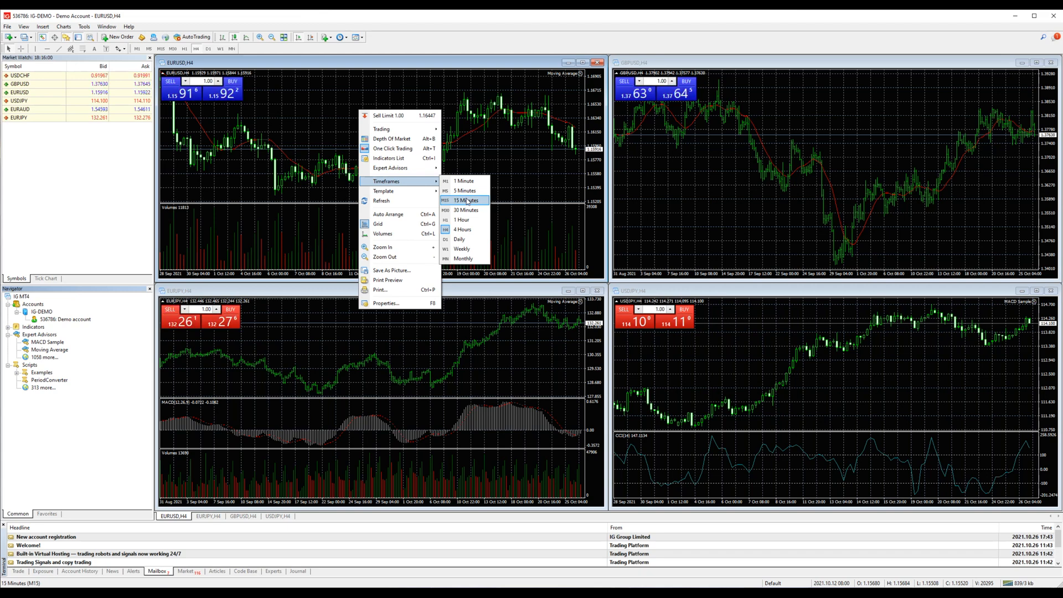
left_click(465, 200)
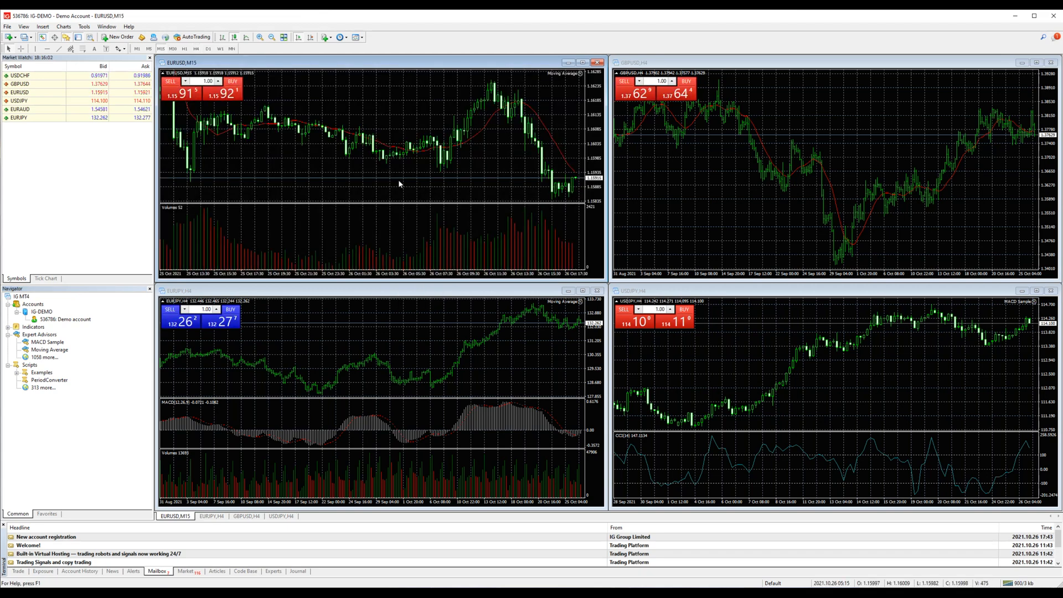
Zoom in on the EURUSD M15 chart to show fewer, larger candles
right_click(399, 184)
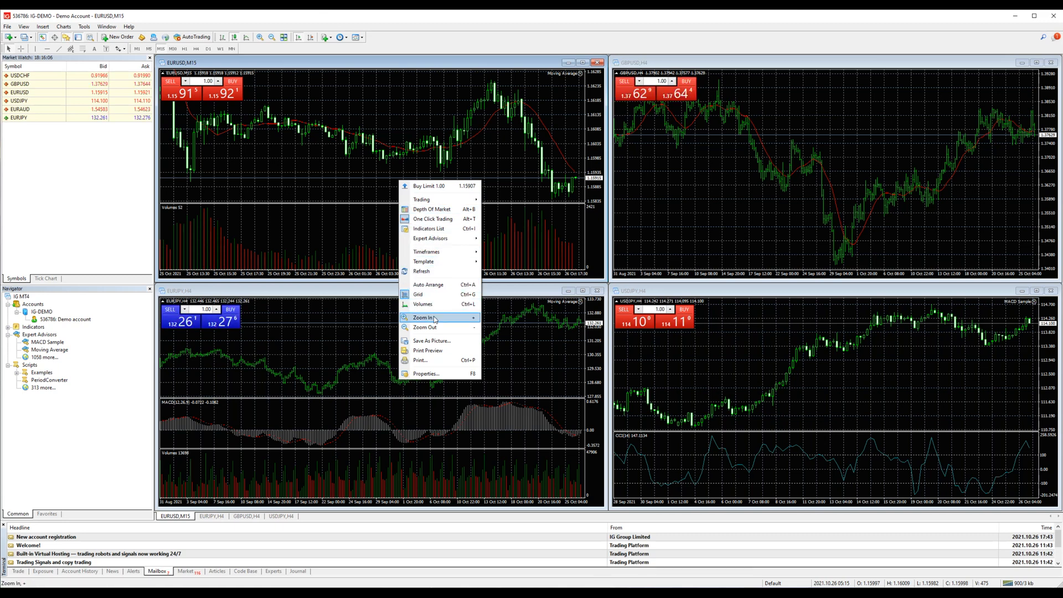
left_click(425, 317)
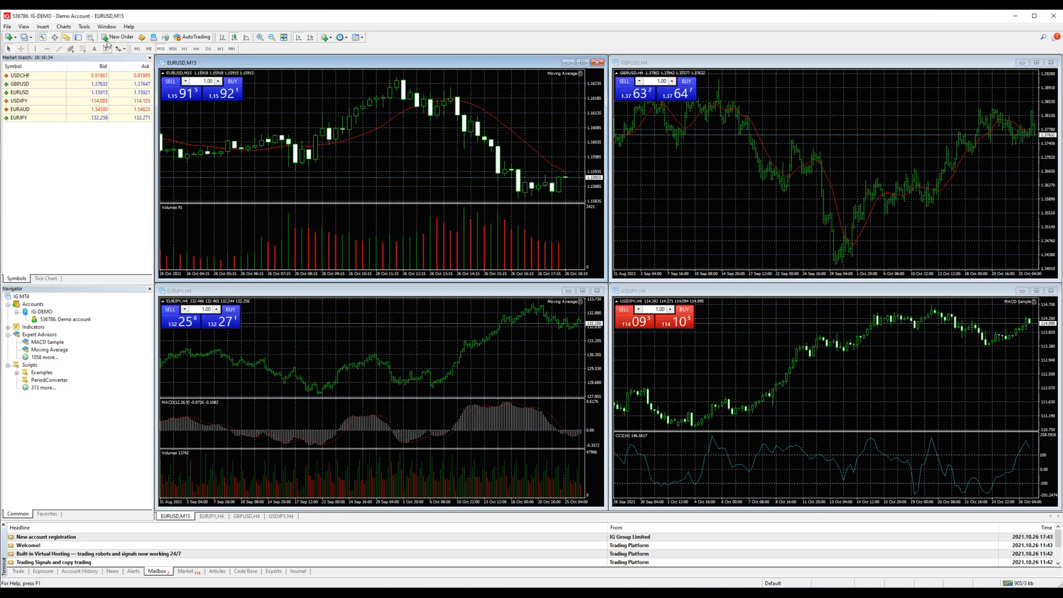
left_click(43, 26)
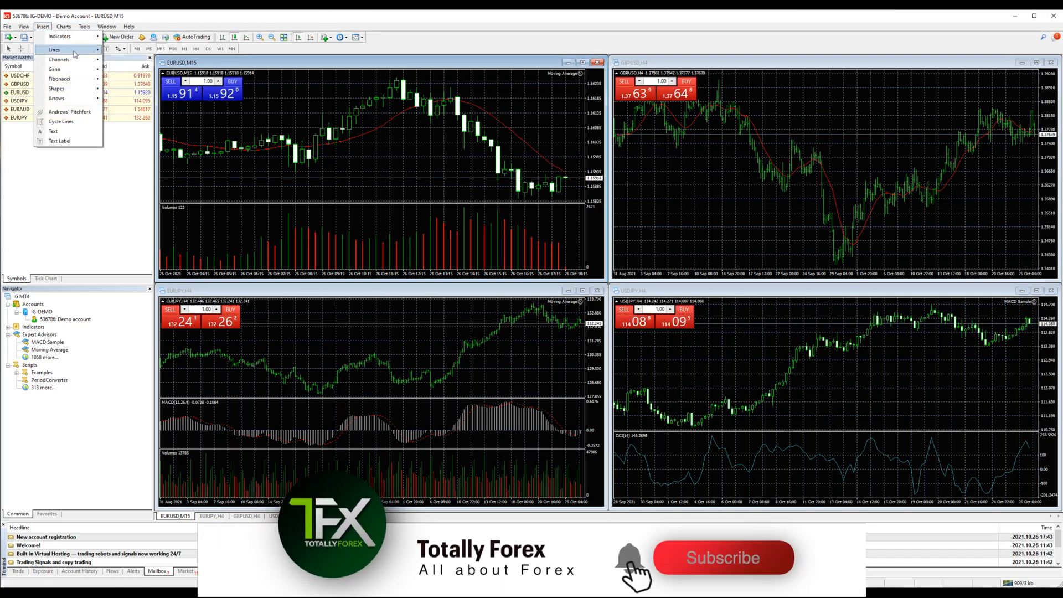
left_click(55, 49)
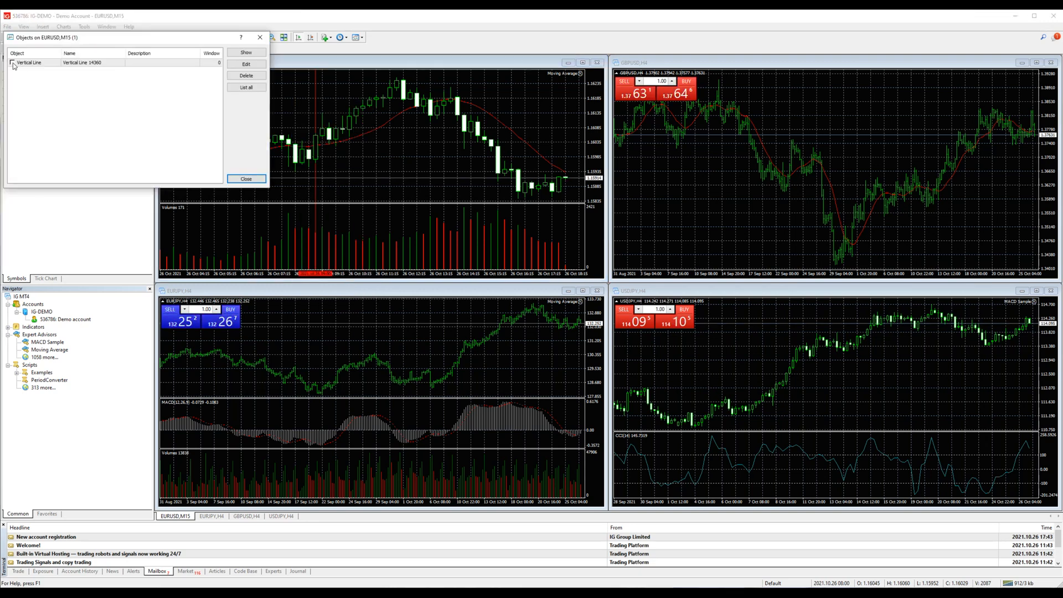
left_click(54, 63)
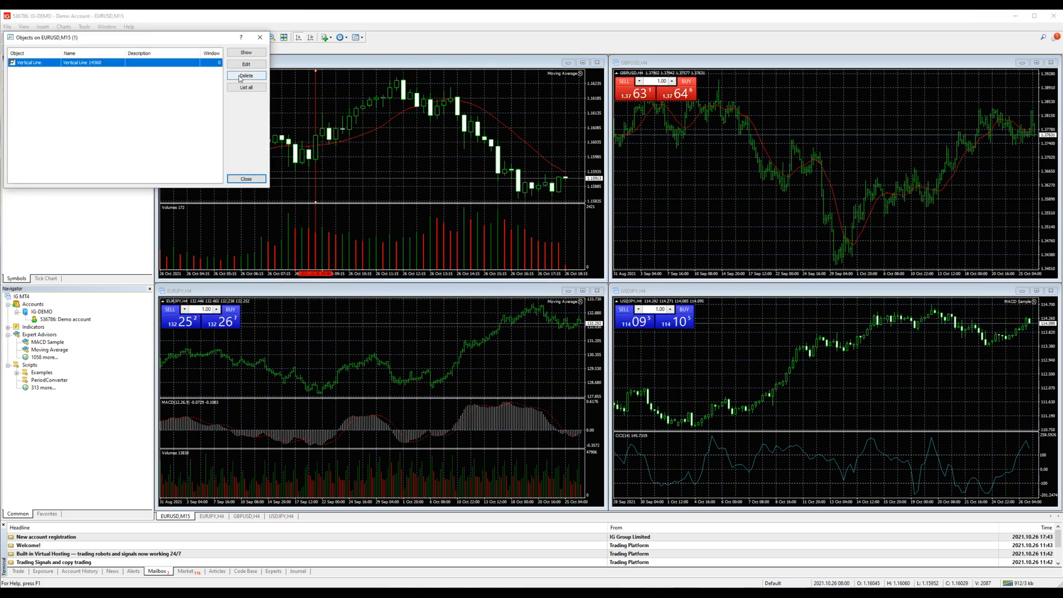
left_click(246, 75)
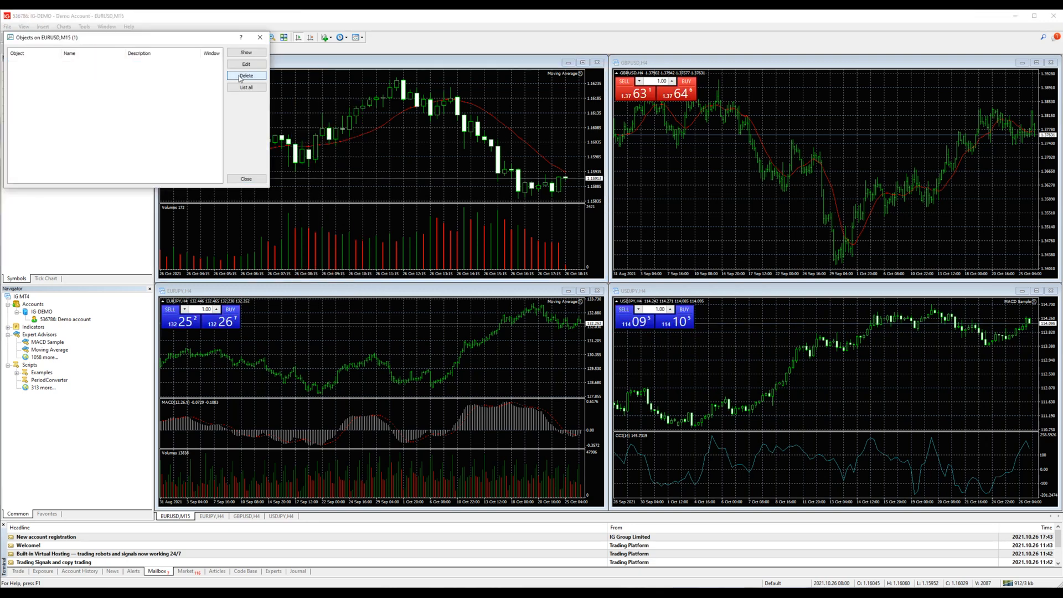
left_click(245, 178)
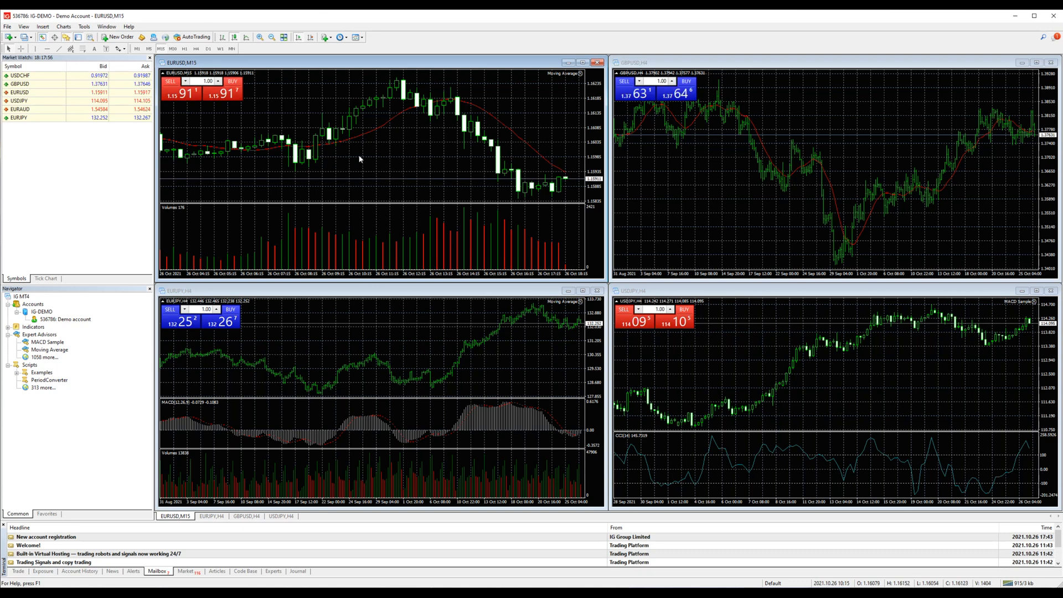
In the EURUSD chart Properties, enable Show Ask line and return to Colors
right_click(359, 159)
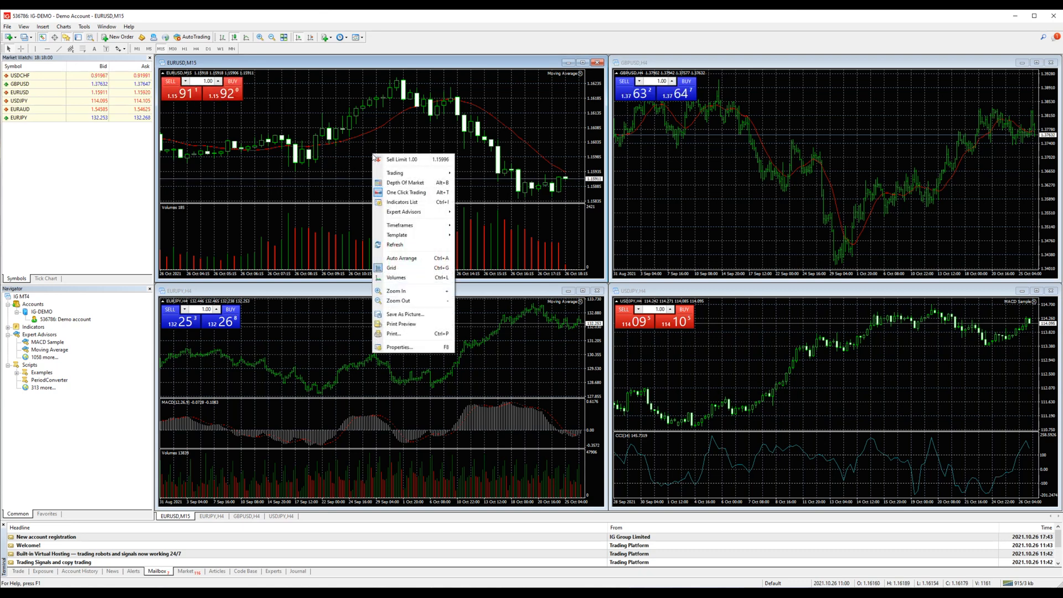
left_click(399, 347)
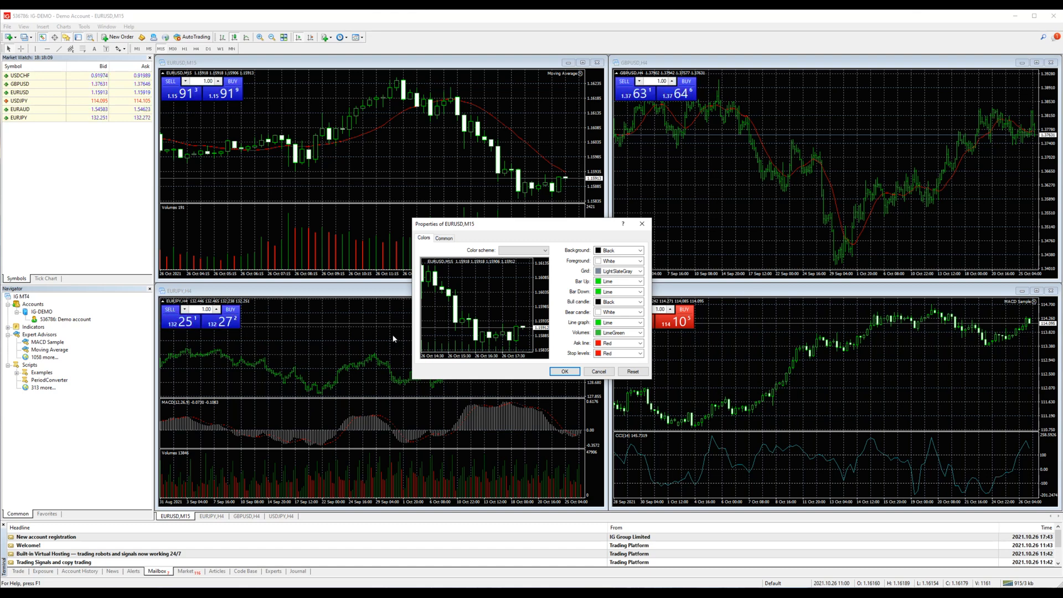
left_click(443, 238)
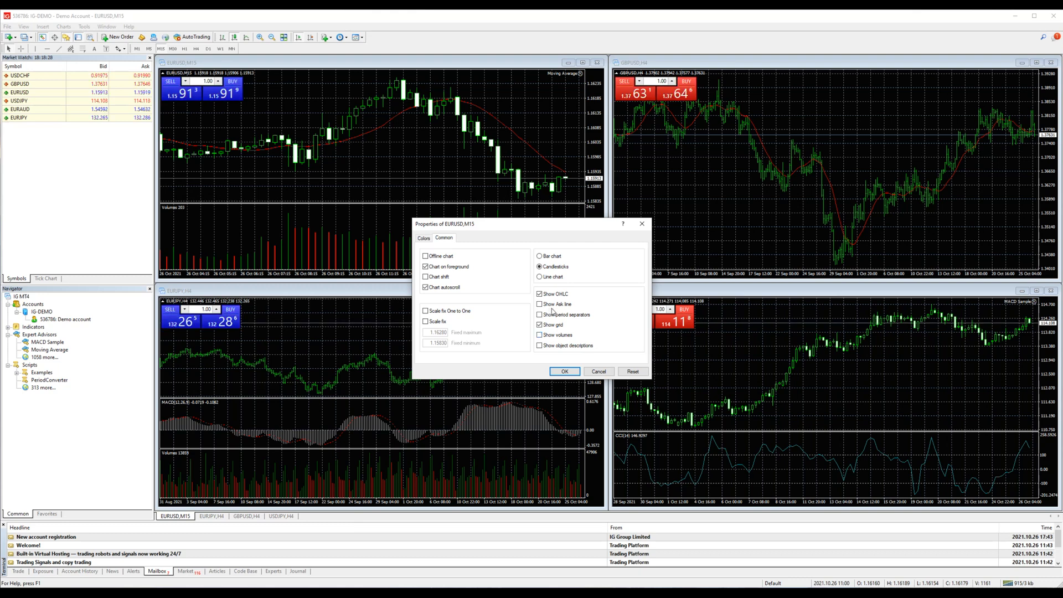
left_click(538, 304)
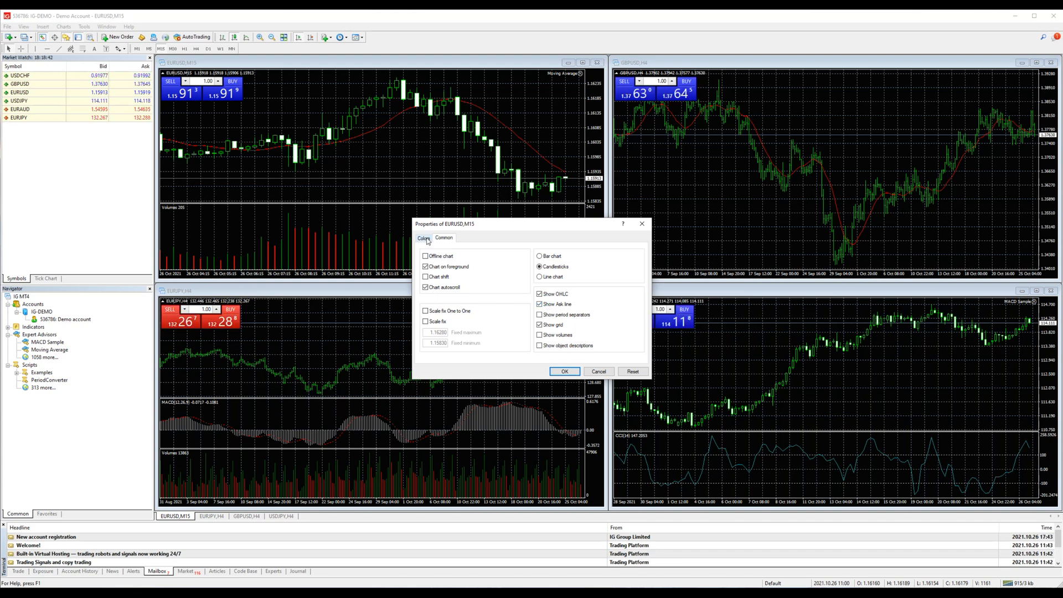
left_click(424, 237)
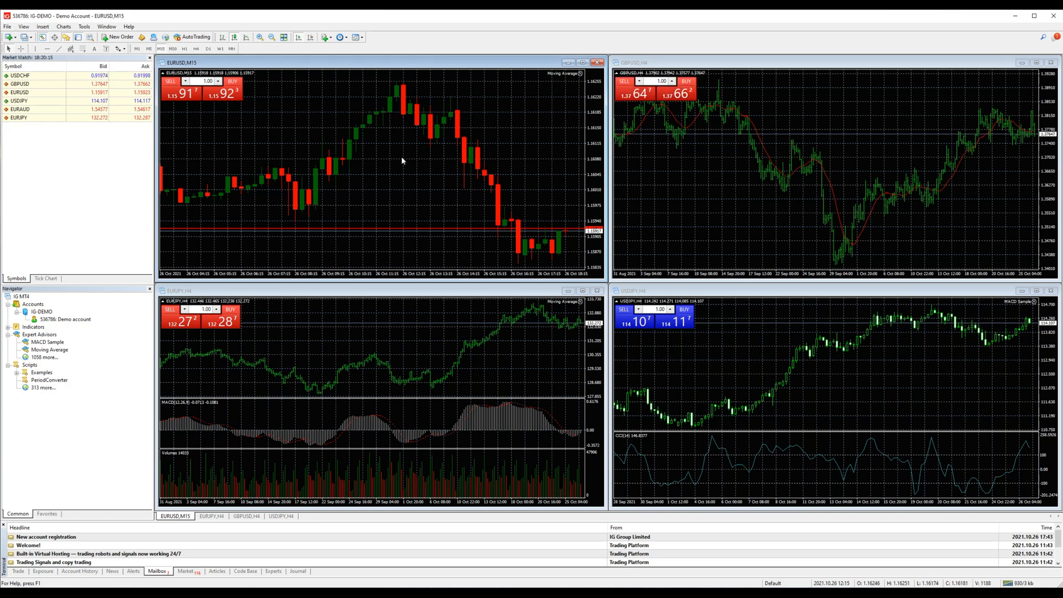
Save the restyled EURUSD M15 chart settings as template 'Favorite1'
right_click(402, 161)
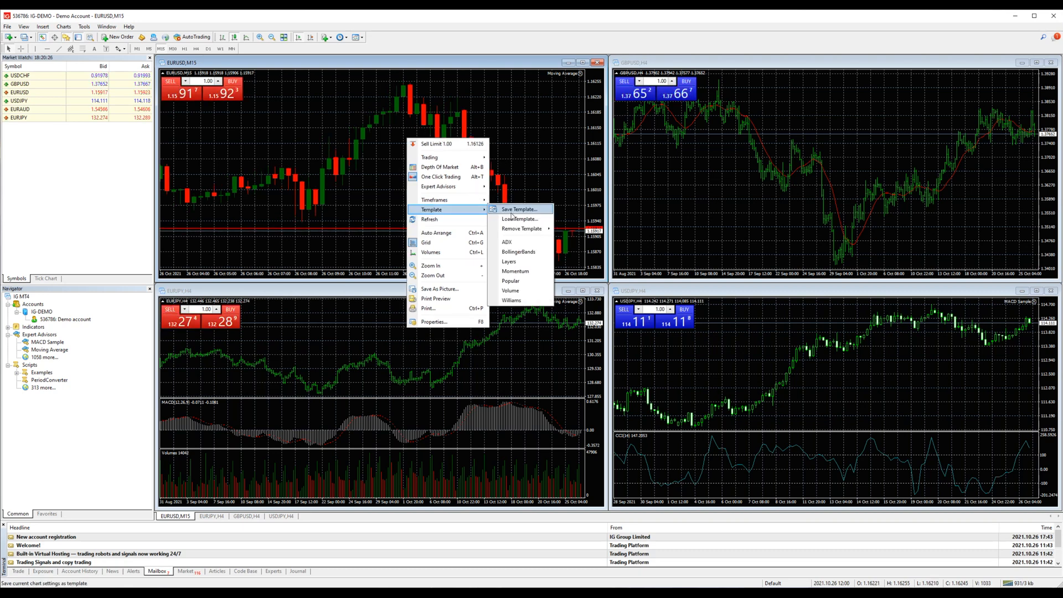
left_click(520, 209)
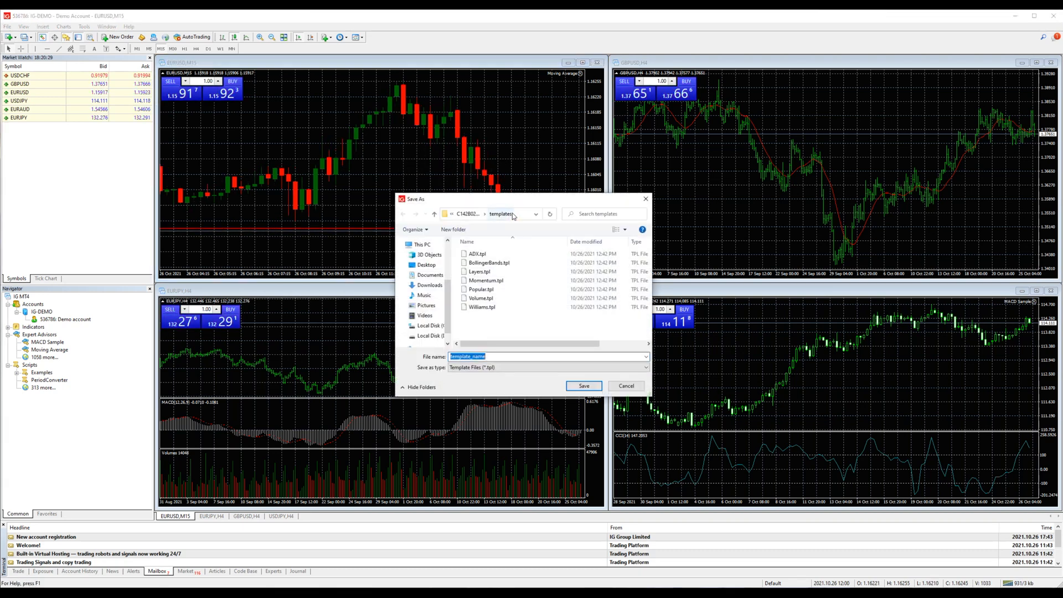
type("Favorite1")
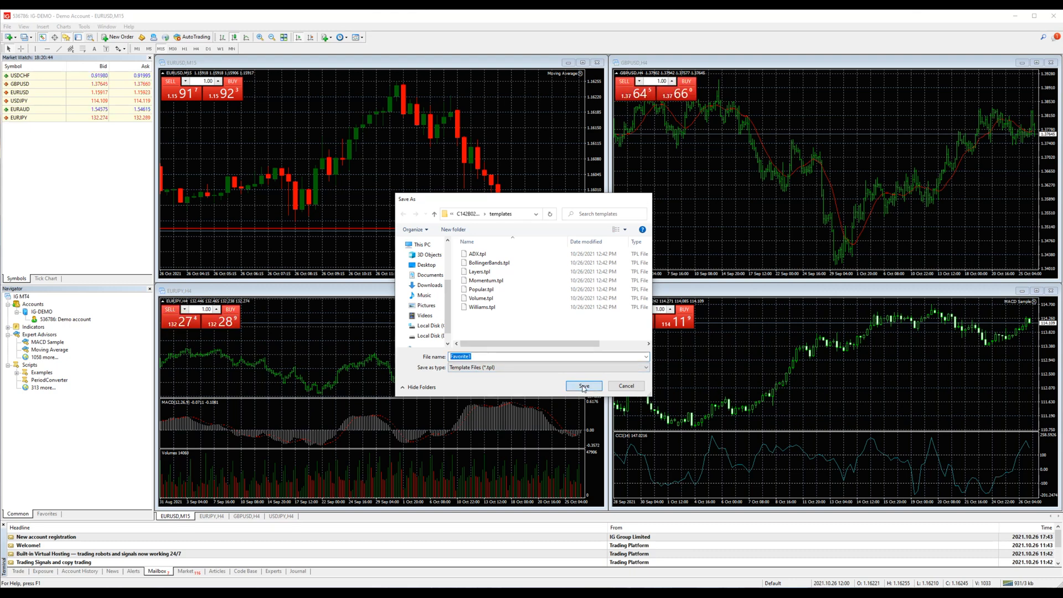
left_click(582, 386)
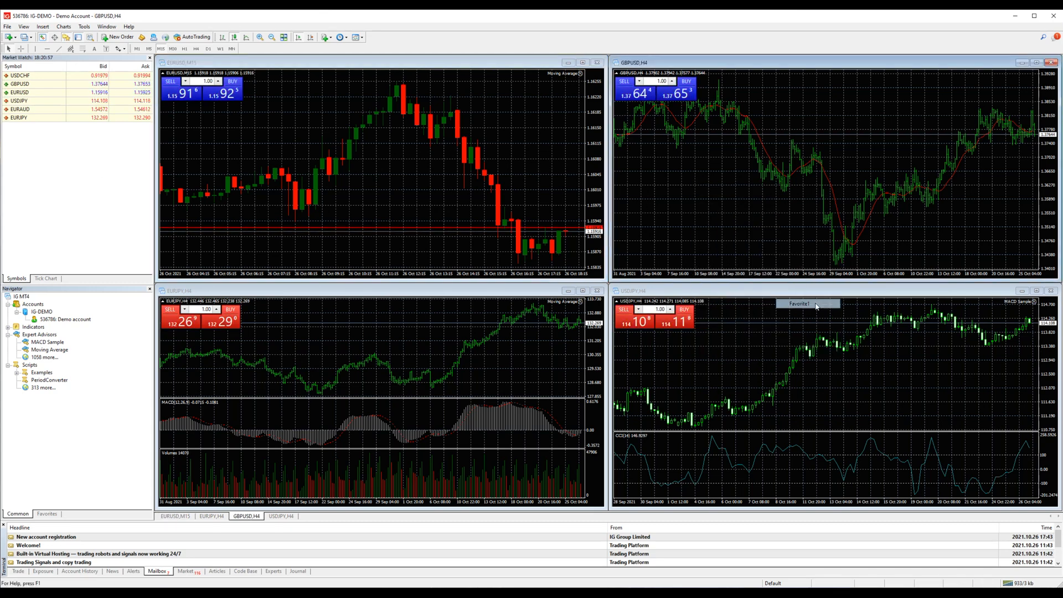
Apply the Favorite1 template to the EURJPY chart
right_click(813, 372)
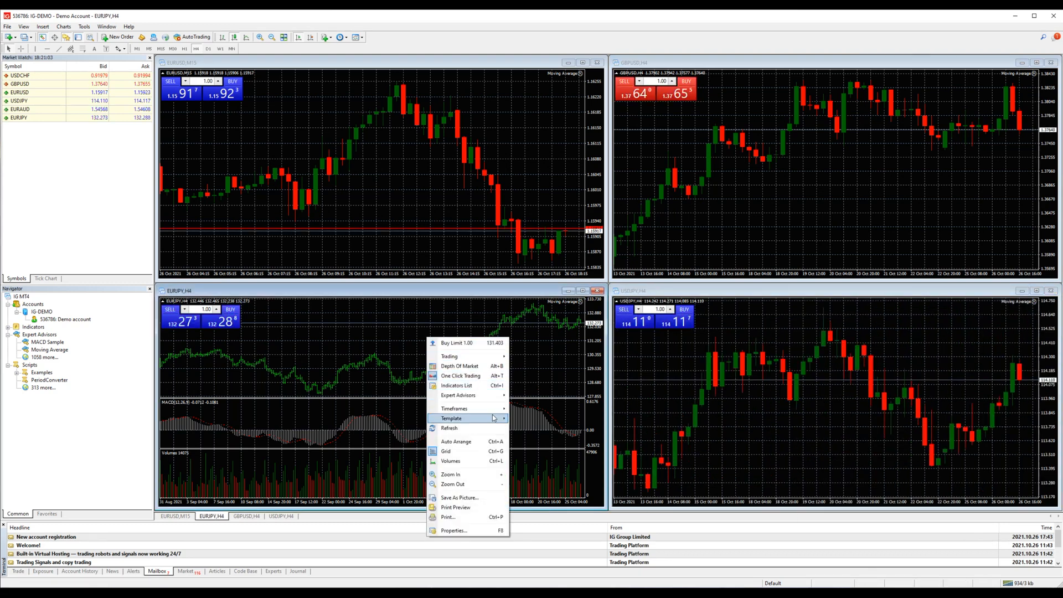
mouse_move(450, 419)
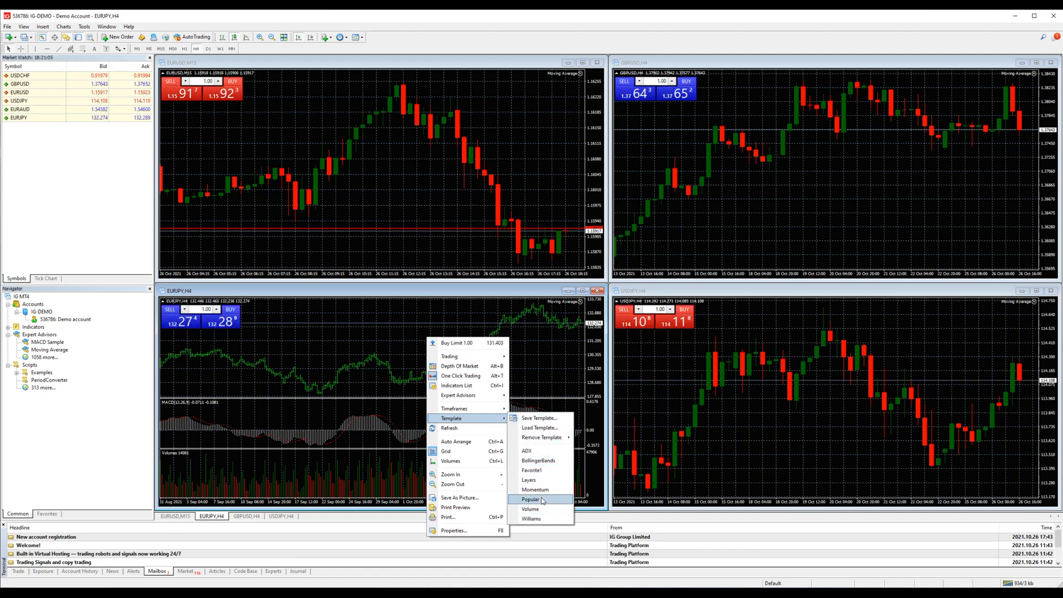
left_click(530, 499)
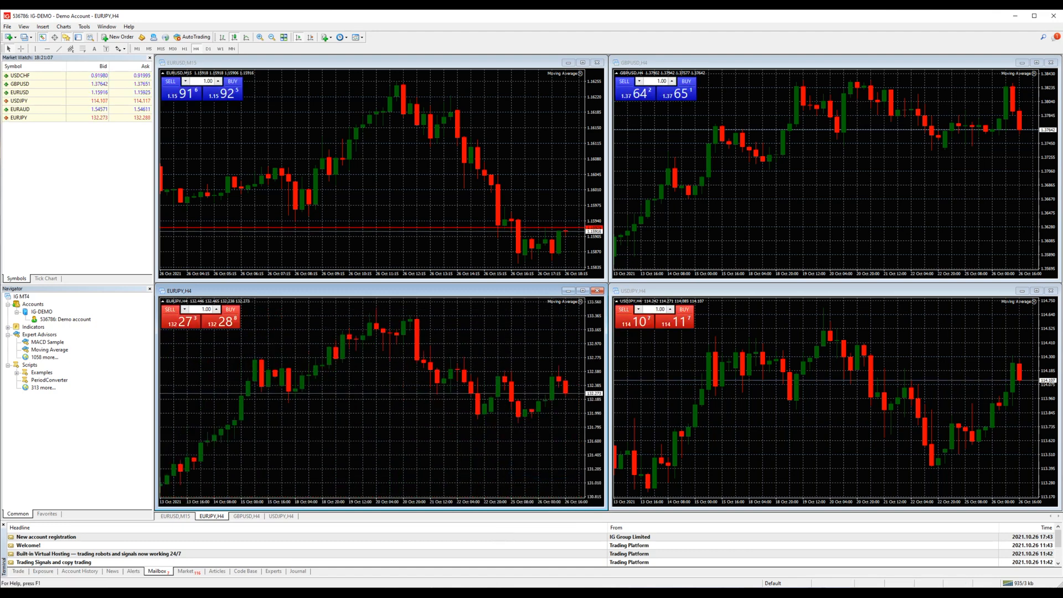
left_click(106, 26)
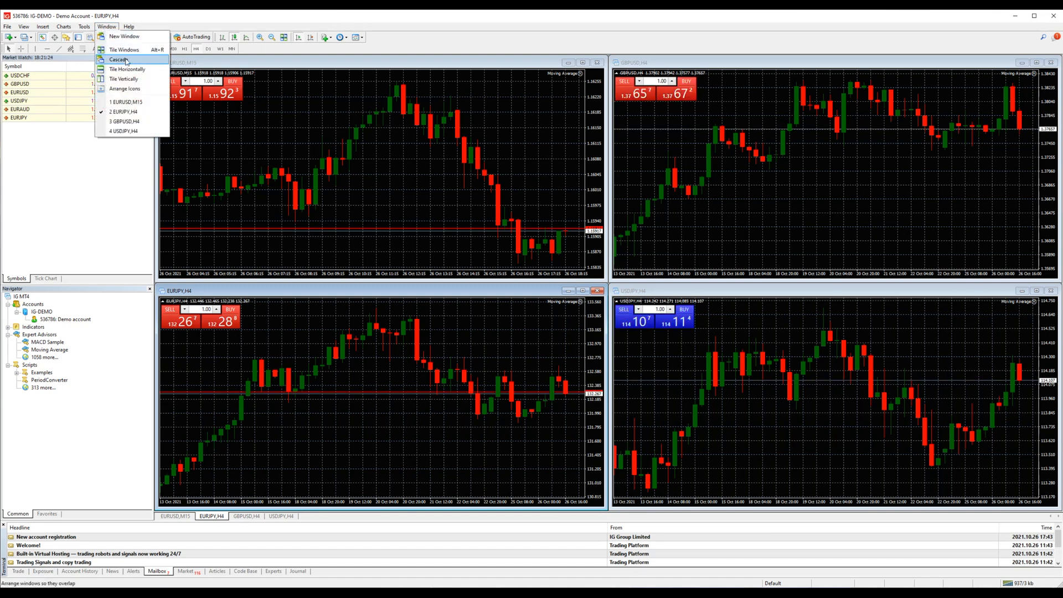
Cascade the chart windows, then tile them vertically side by side
left_click(117, 60)
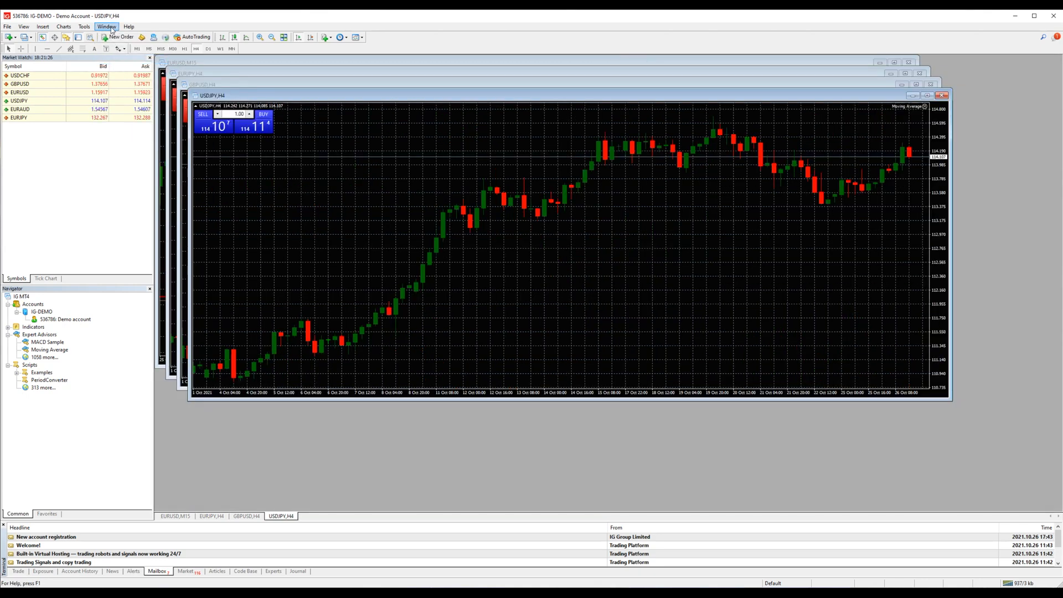
left_click(106, 27)
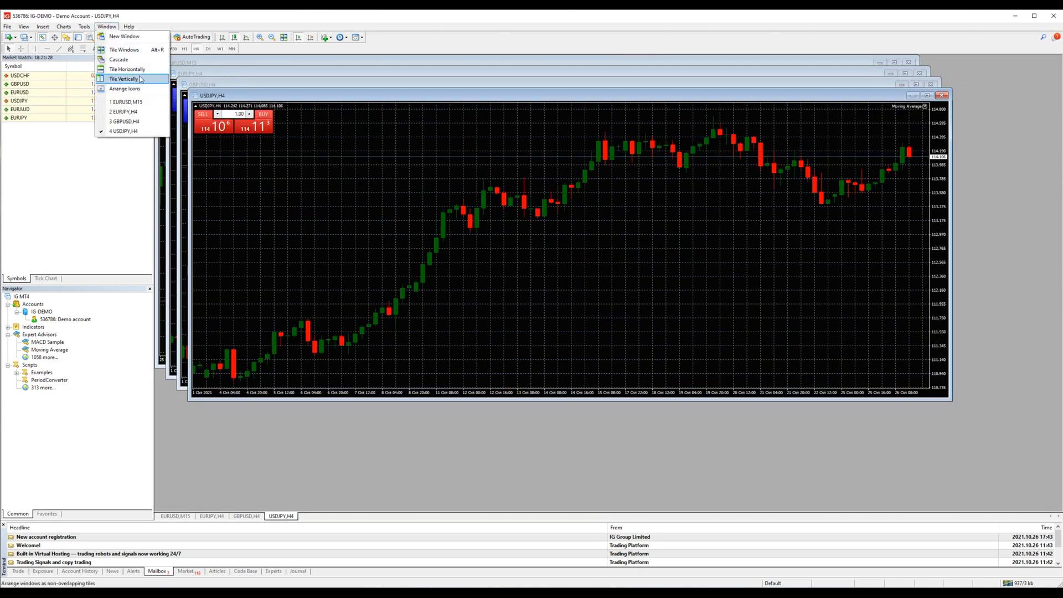
left_click(124, 79)
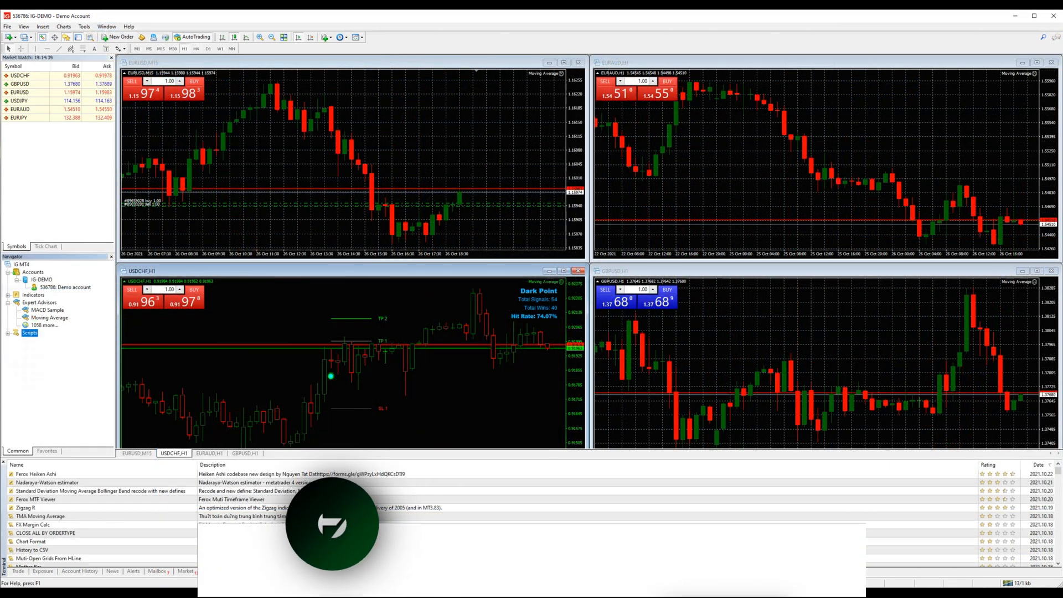